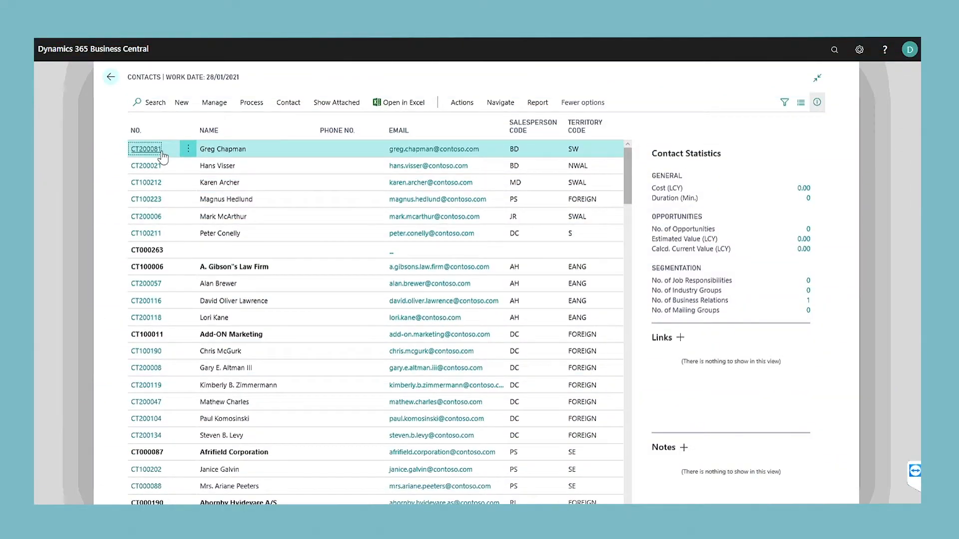
{"action": "left_click", "coordinate": [146, 148]}
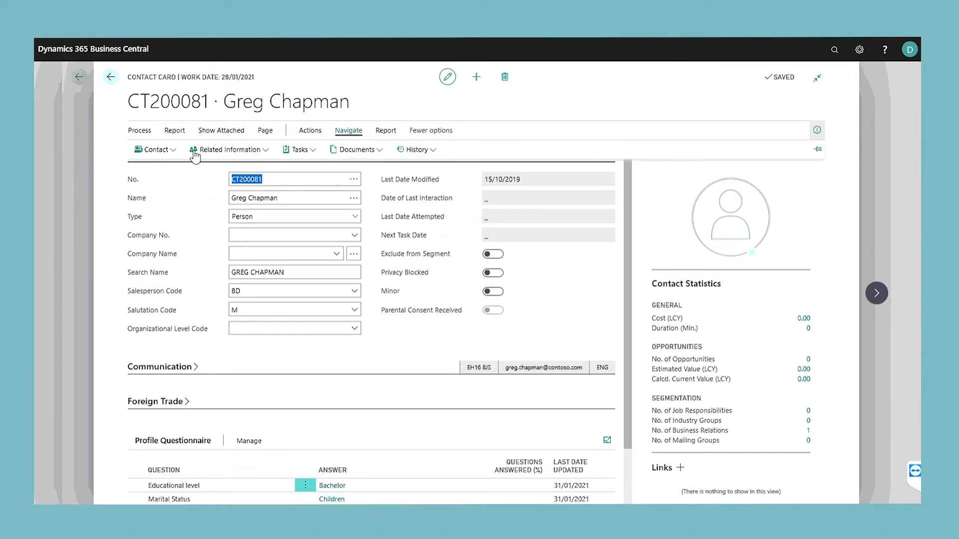
{"action": "left_click", "coordinate": [155, 150]}
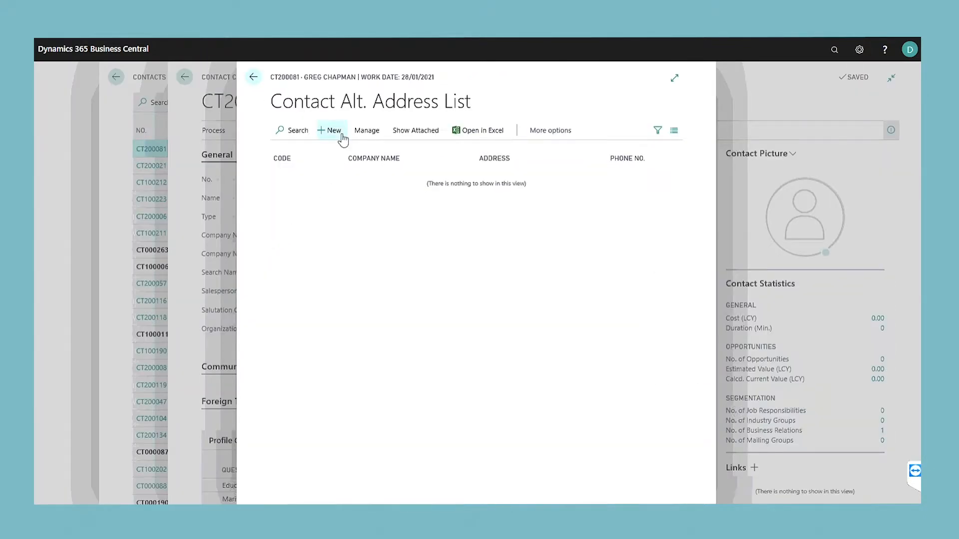
Add alternative address ALTADDRESS at The House, The Street and return to Contacts.
{"action": "left_click", "coordinate": [330, 130]}
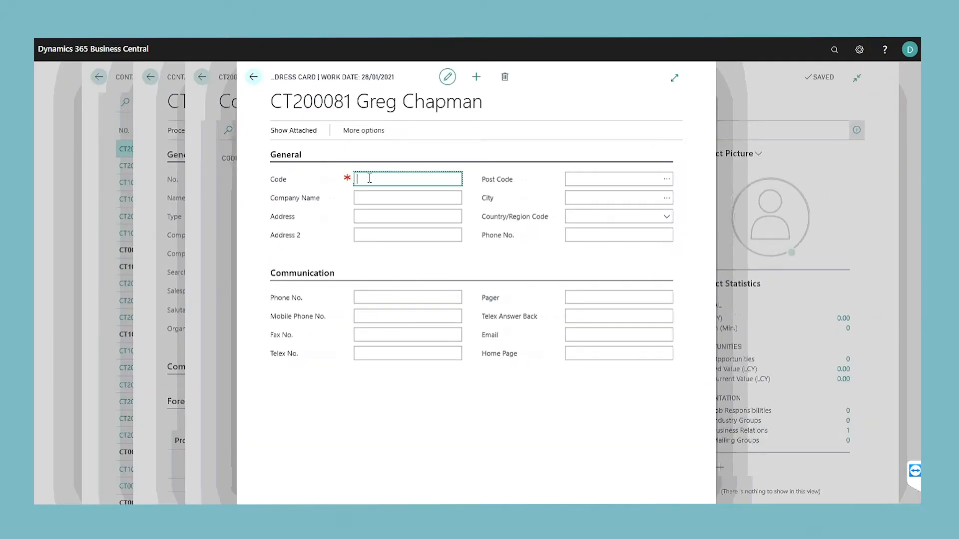
{"action": "type", "text": "ALTADDRESS"}
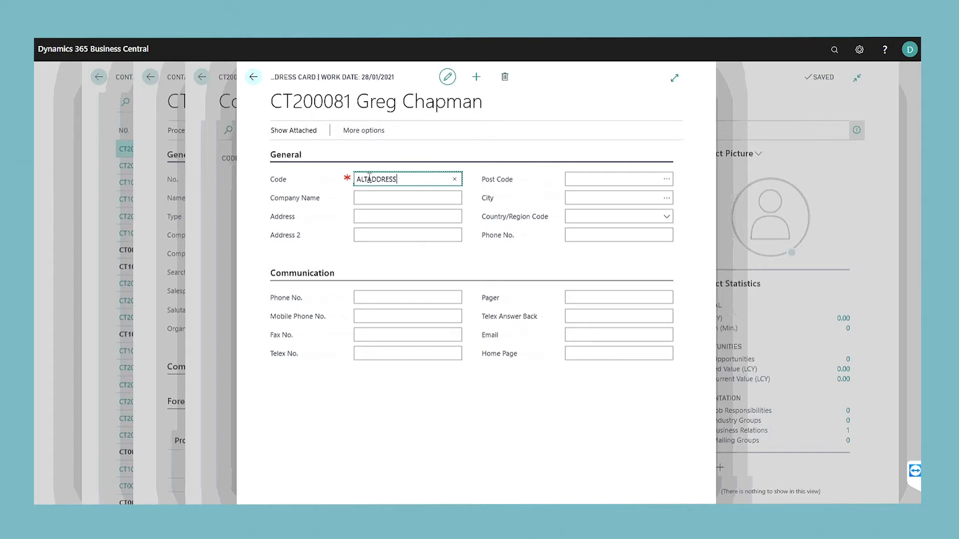
{"action": "type", "text": "The House"}
{"action": "left_click", "coordinate": [408, 236]}
{"action": "type", "text": "The Street"}
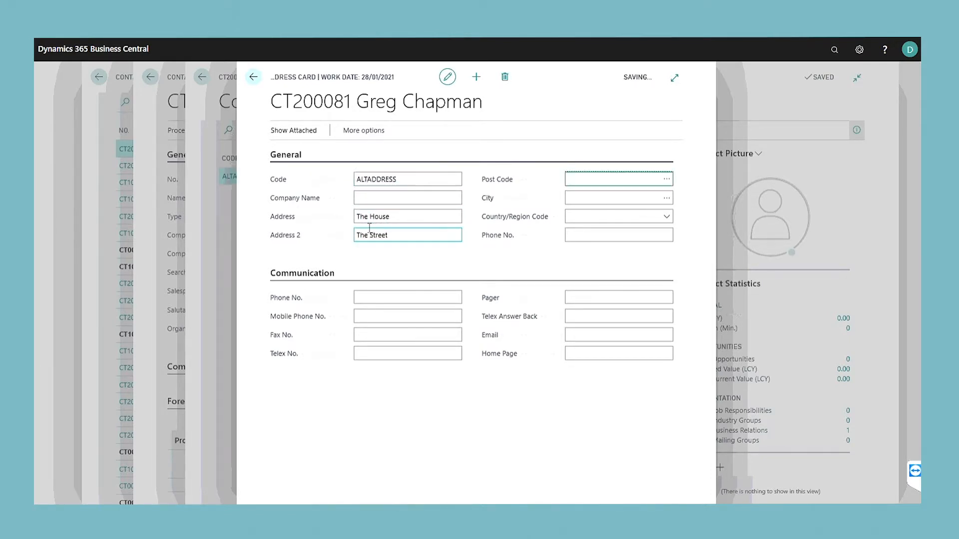
{"action": "left_click", "coordinate": [253, 76]}
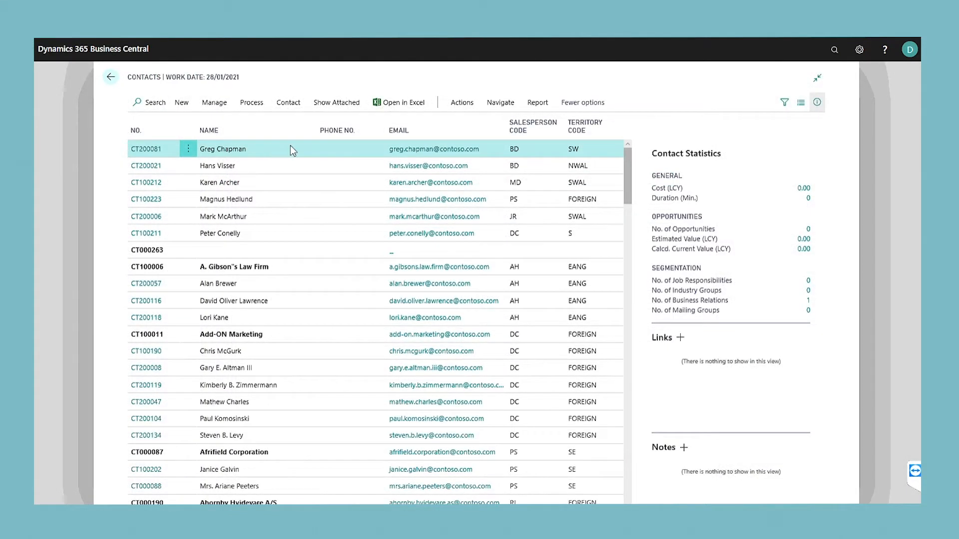
{"action": "left_click", "coordinate": [501, 102]}
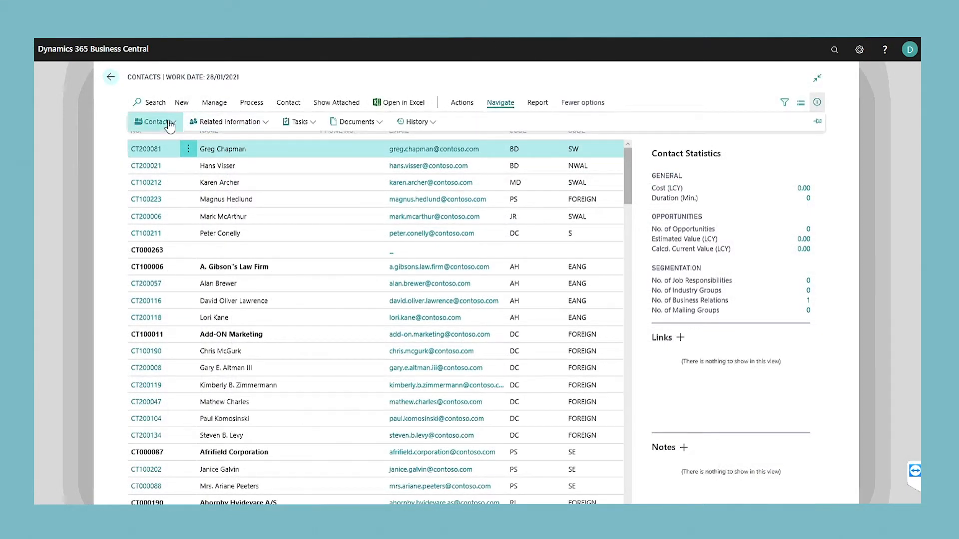
{"action": "left_click", "coordinate": [155, 121]}
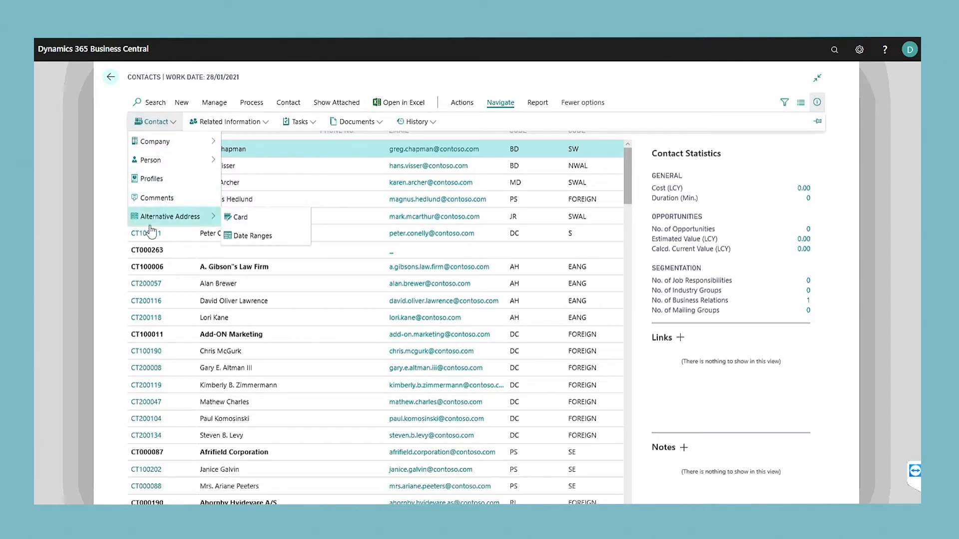
{"action": "mouse_move", "coordinate": [216, 224]}
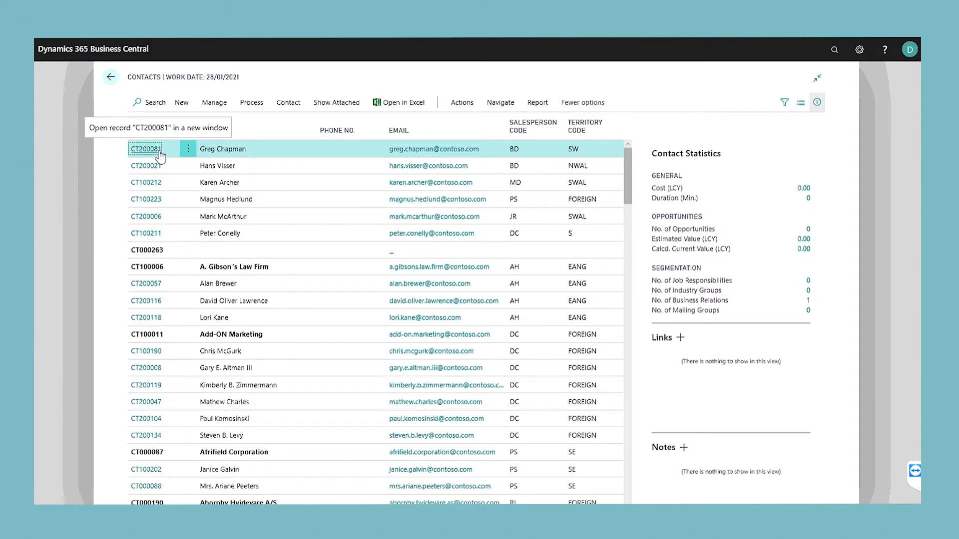
{"action": "left_click", "coordinate": [145, 149]}
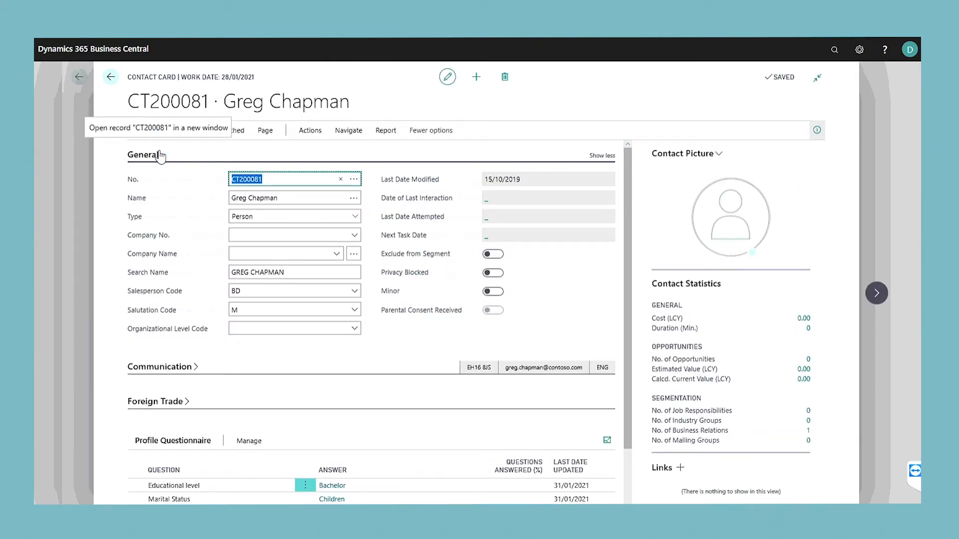
{"action": "mouse_move", "coordinate": [348, 131]}
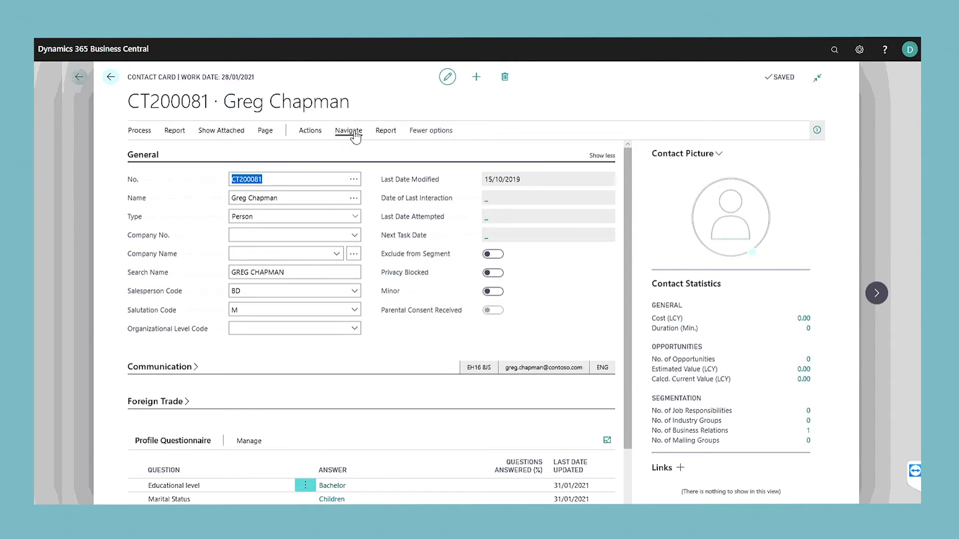
{"action": "left_click", "coordinate": [348, 131]}
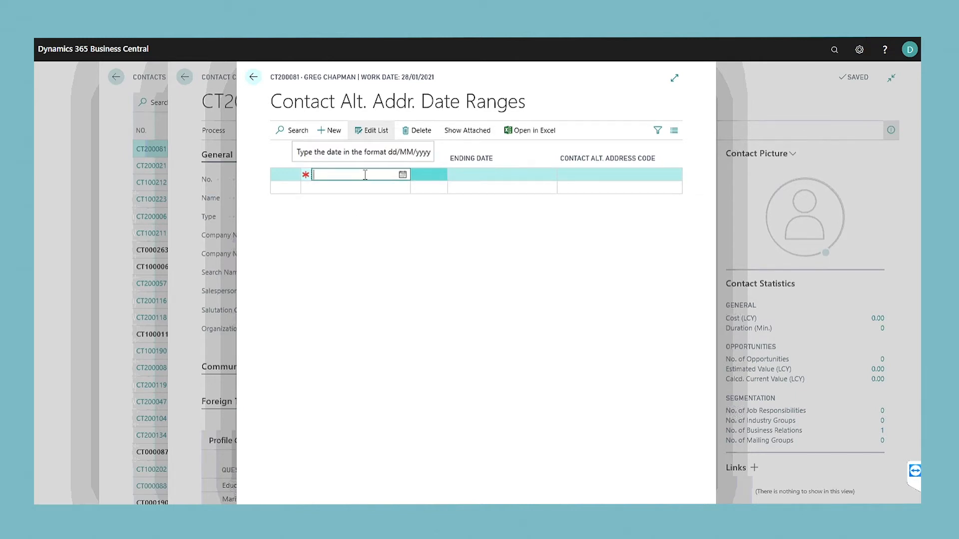
Enter dates 15/10/2019 to 28/01/2021 and select alternative address code ALTADDRESS.
{"action": "type", "text": "15/10/2019"}
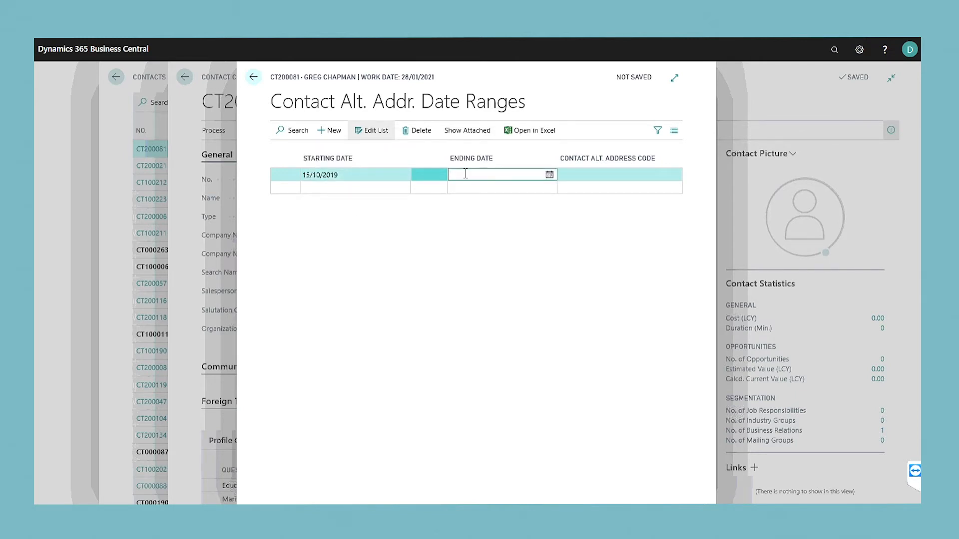
{"action": "type", "text": "28/01/2021"}
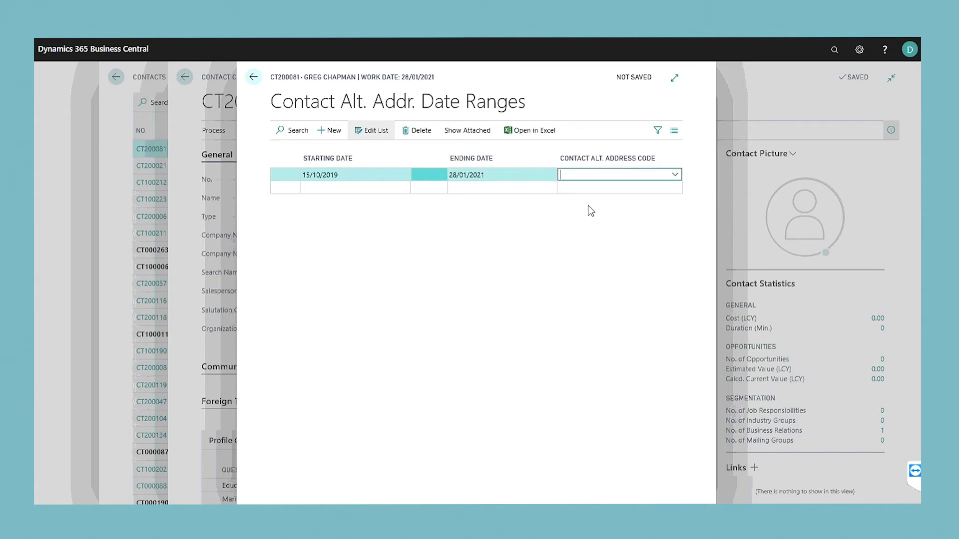
{"action": "left_click", "coordinate": [675, 174]}
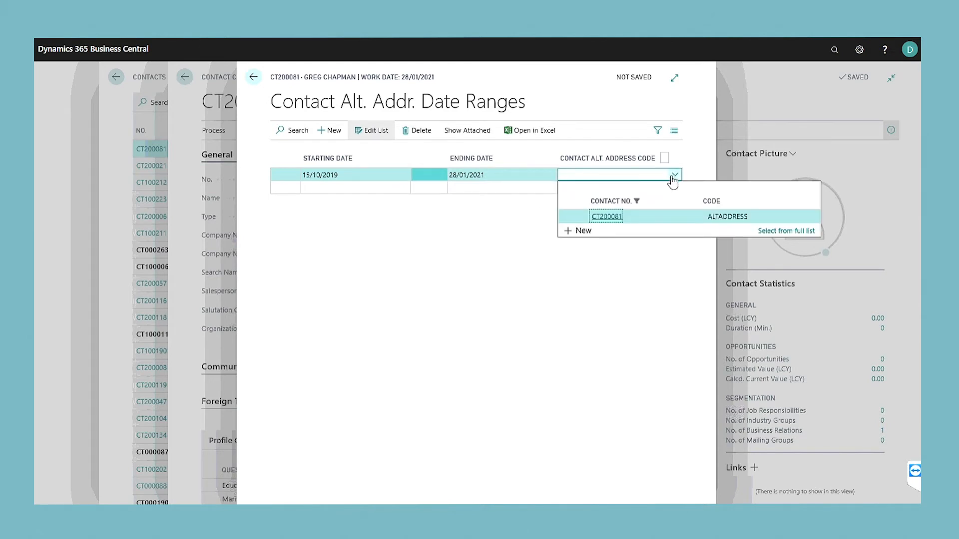
{"action": "left_click", "coordinate": [607, 216]}
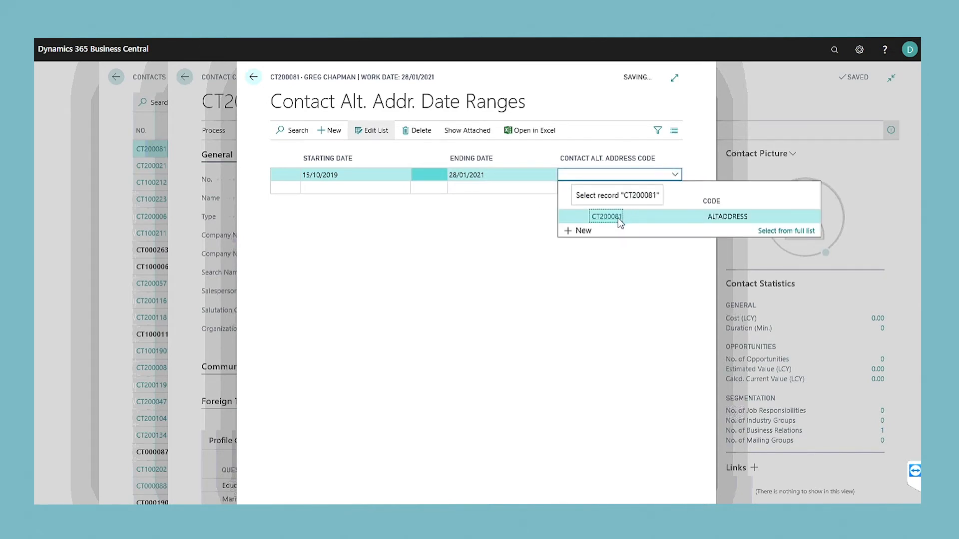
{"action": "left_click", "coordinate": [606, 216]}
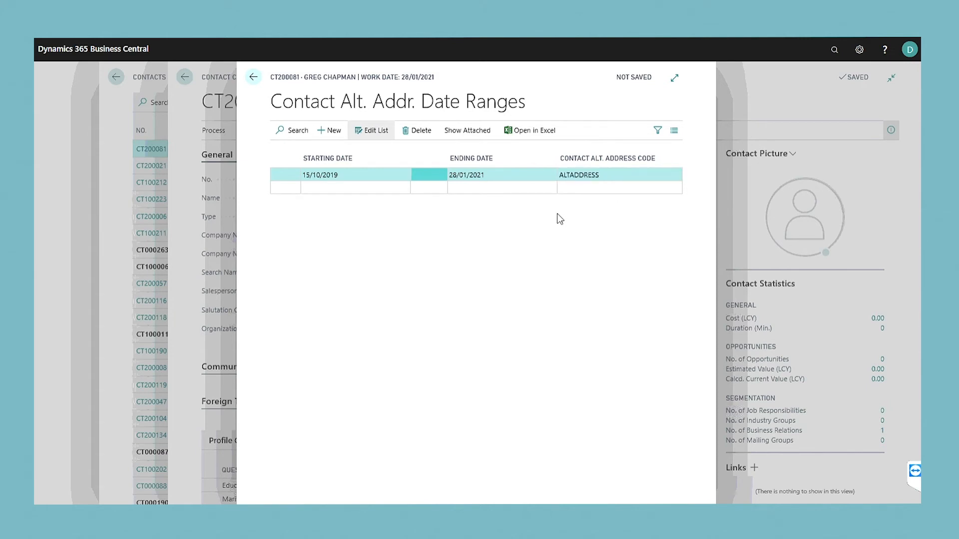